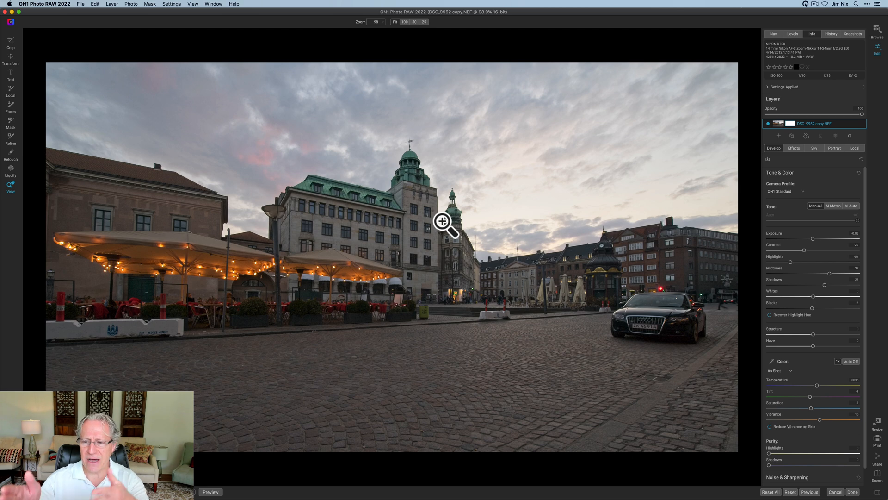
mouse_move(784, 217)
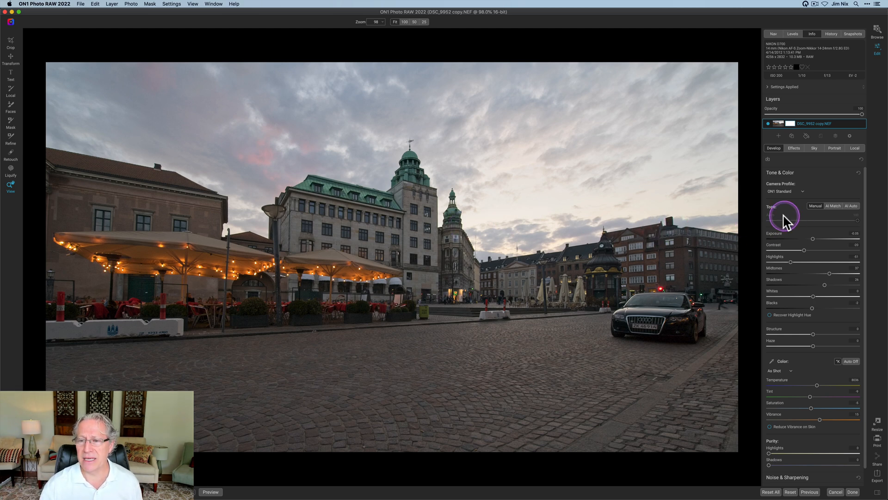
mouse_move(783, 219)
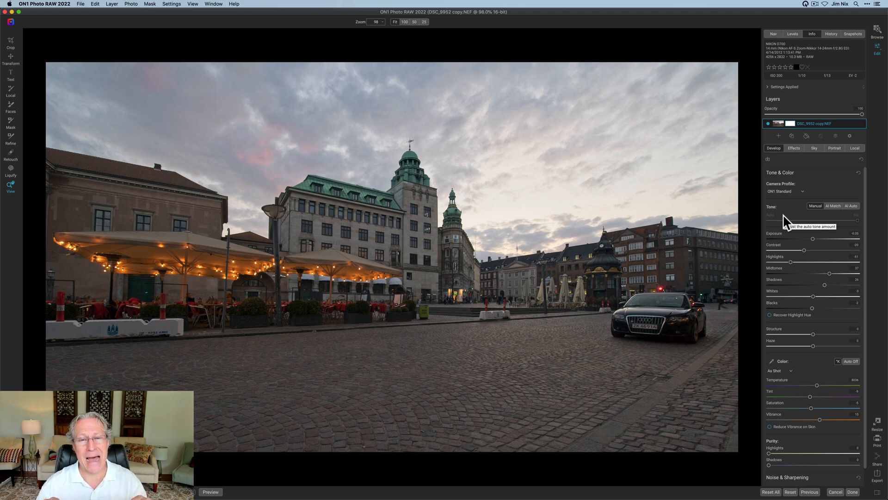
mouse_move(786, 222)
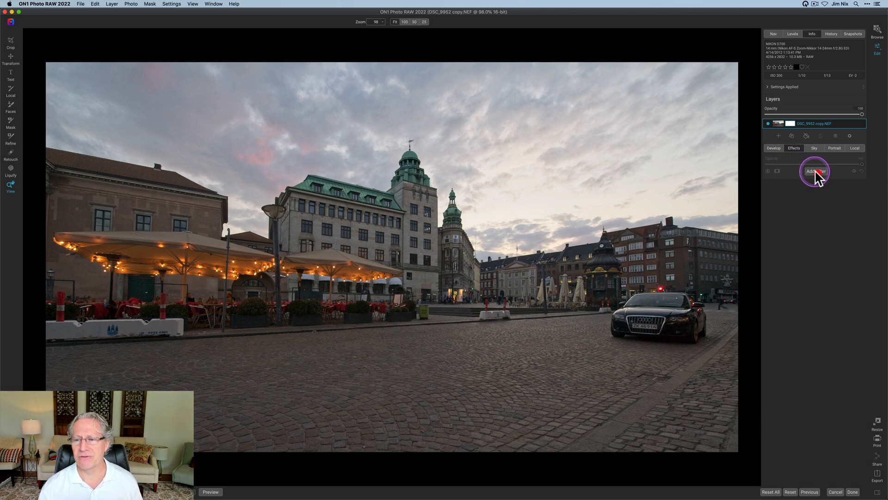
Step: Add a Photo Filter effect with the Warm Cool preset, warming the sky and cooling the cobblestones
click(816, 171)
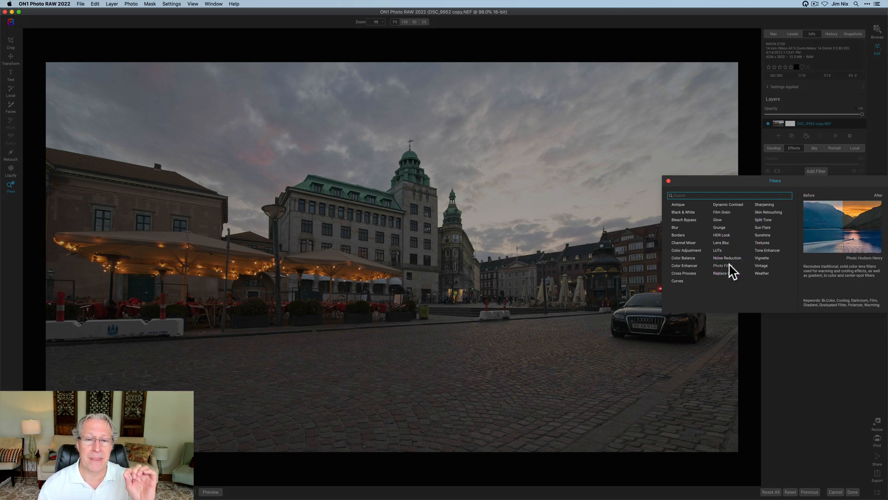
click(722, 265)
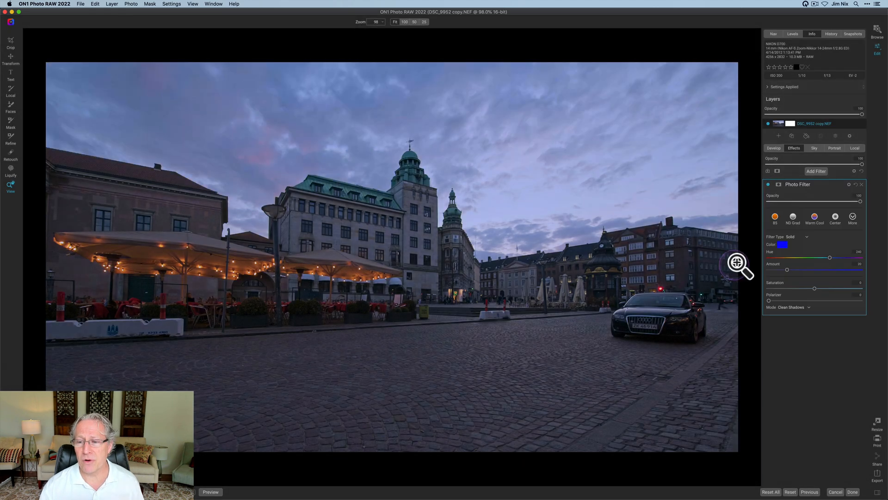
click(814, 217)
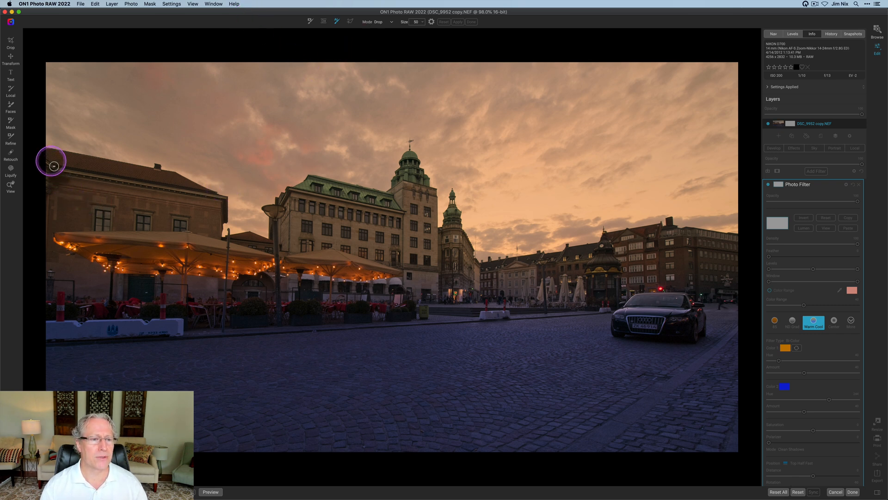
Step: Paint Drop strokes along the rooflines, spire, café umbrellas, car and lower cobblestones
drag(51, 165, 202, 203)
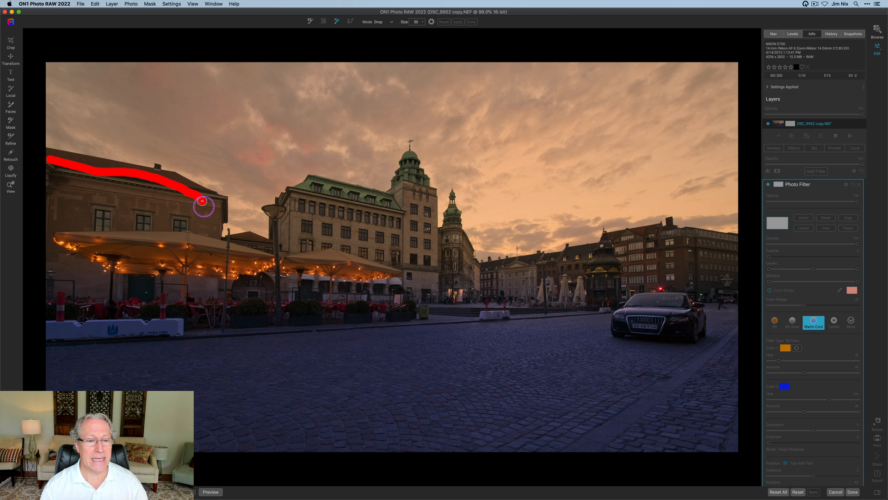
drag(202, 204, 299, 213)
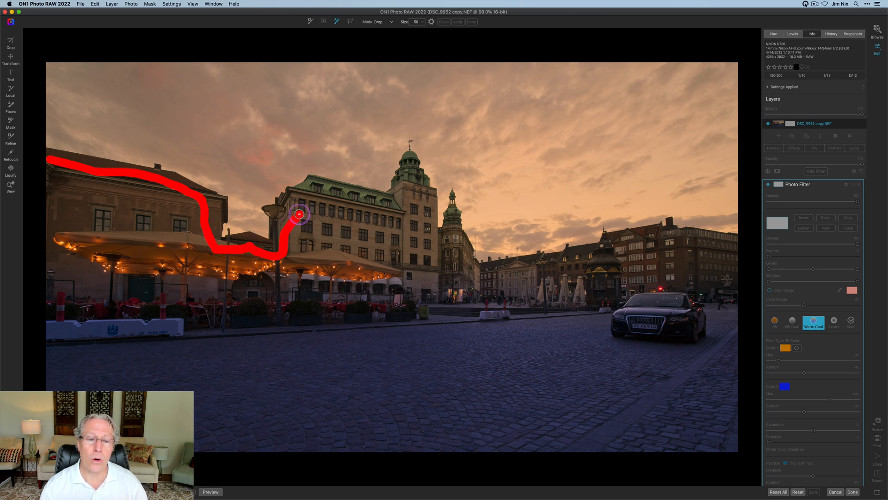
drag(299, 214, 414, 244)
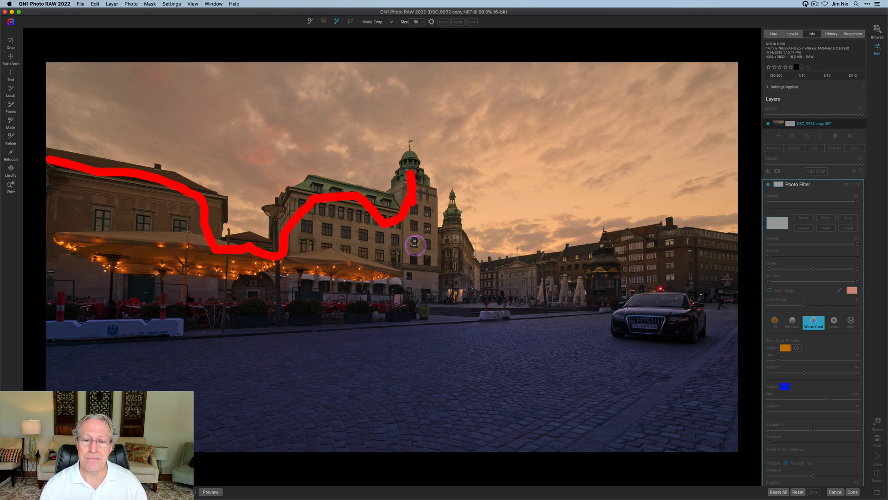
drag(414, 244, 461, 259)
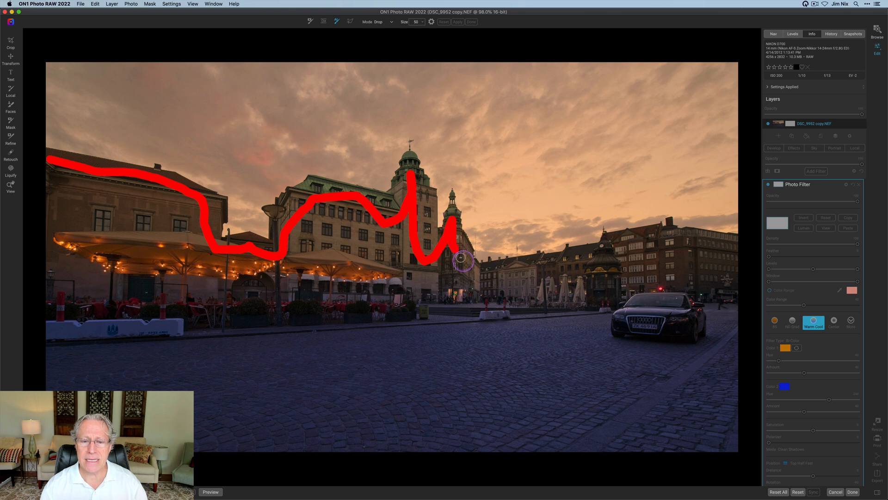
drag(453, 261, 571, 300)
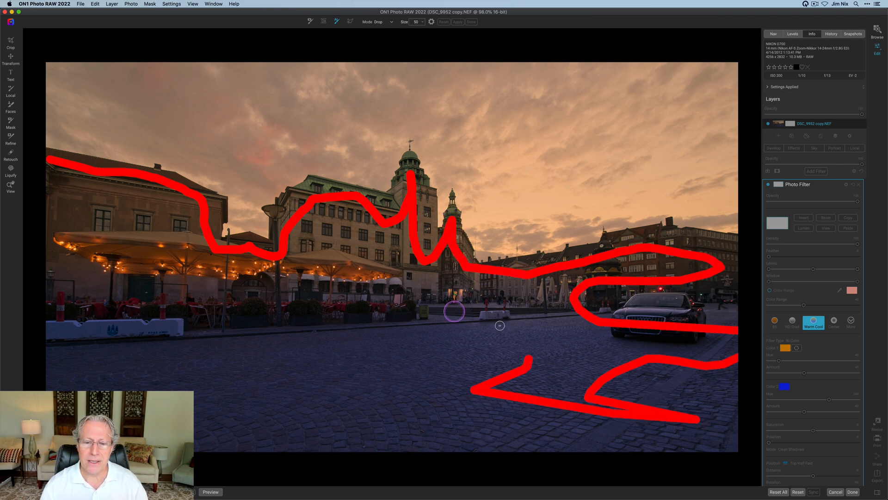
drag(453, 310, 122, 311)
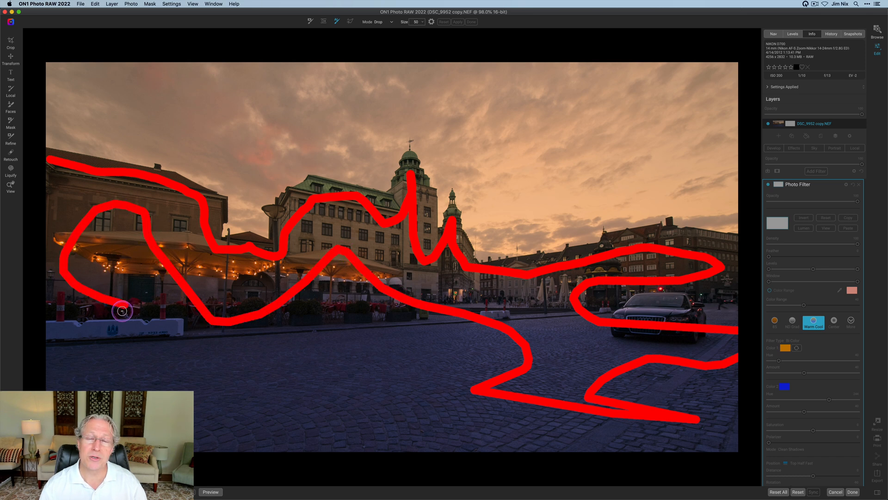
drag(122, 311, 274, 407)
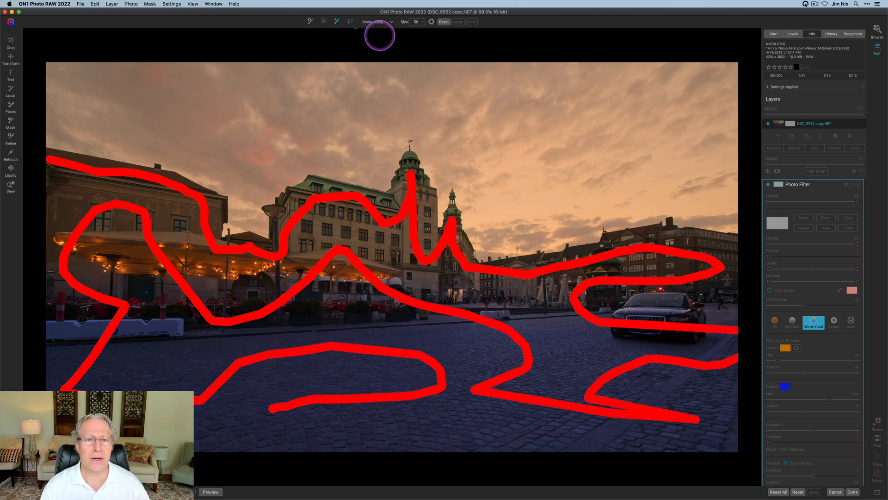
Step: Paint Keep strokes through the sky above the left building, clock tower, spire and right skyline
drag(67, 132, 139, 143)
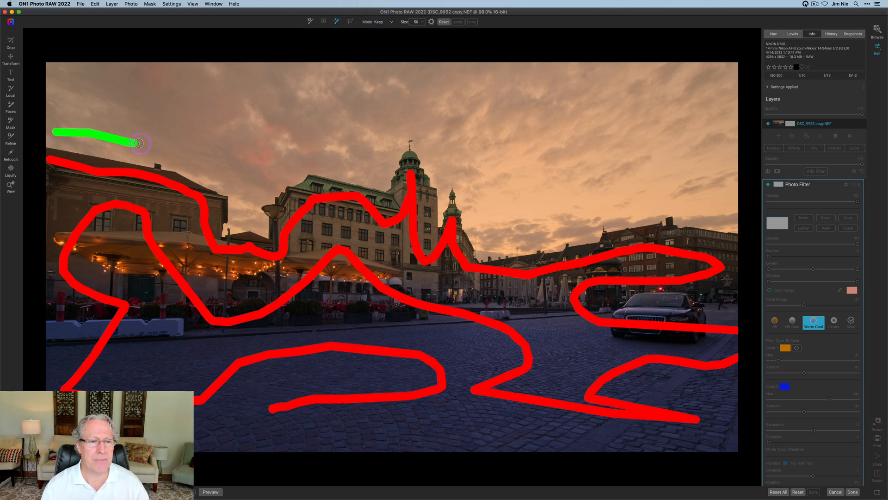
drag(138, 141, 246, 216)
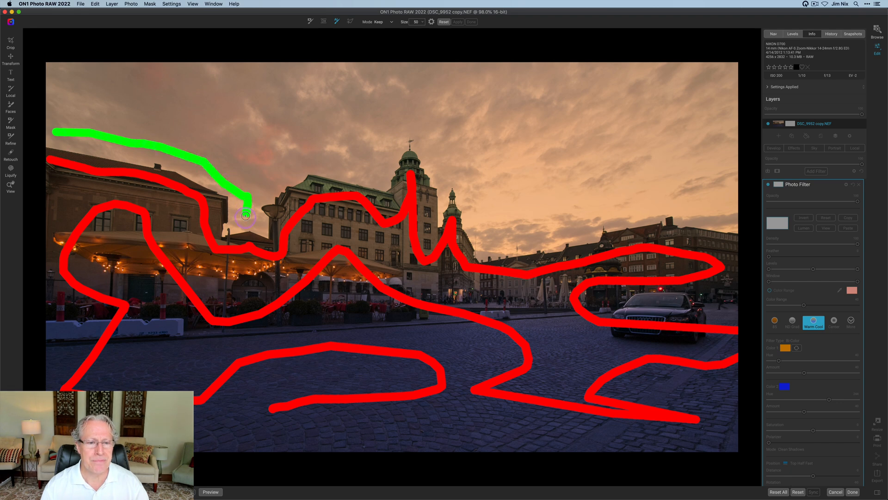
drag(246, 215, 359, 162)
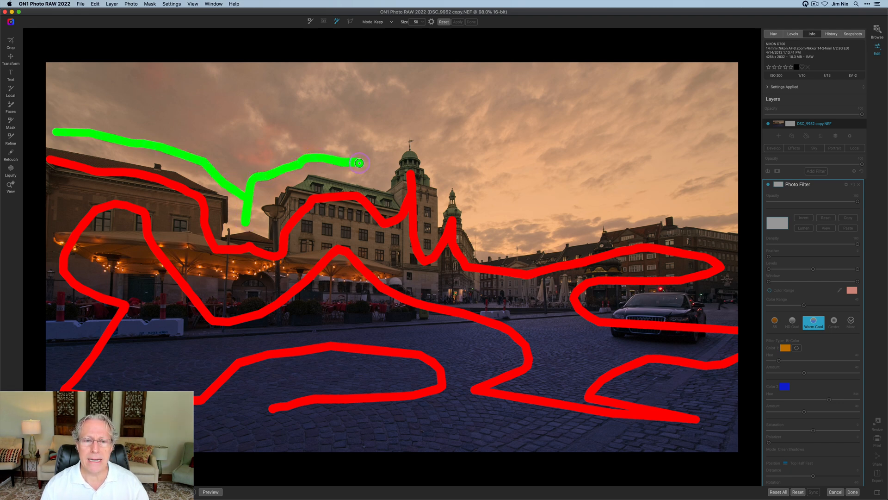
drag(358, 163, 442, 172)
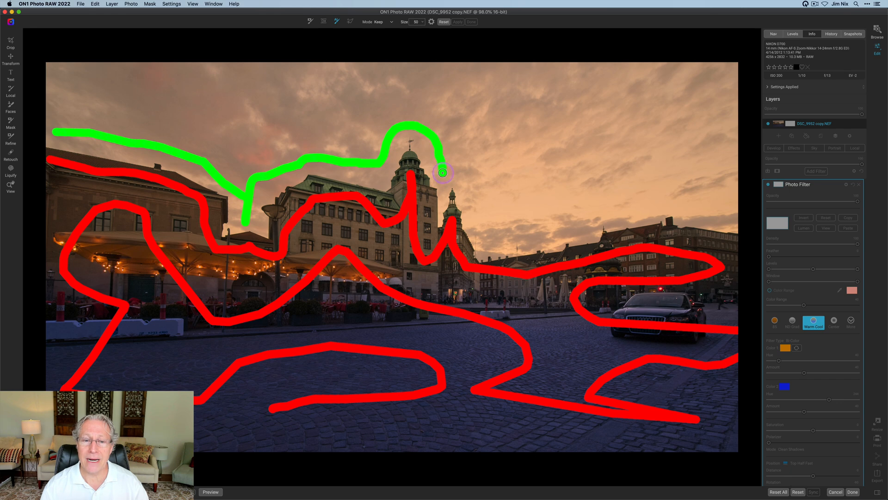
drag(443, 172, 504, 237)
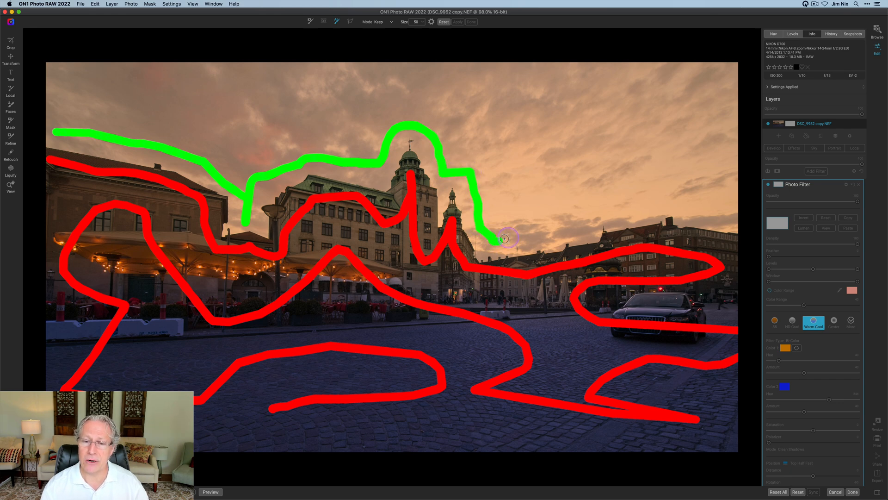
drag(504, 237, 655, 196)
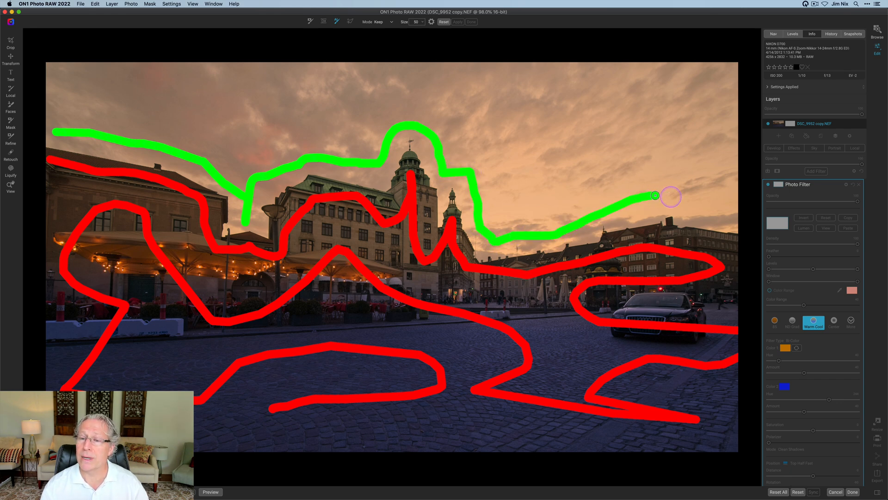
drag(655, 195, 547, 180)
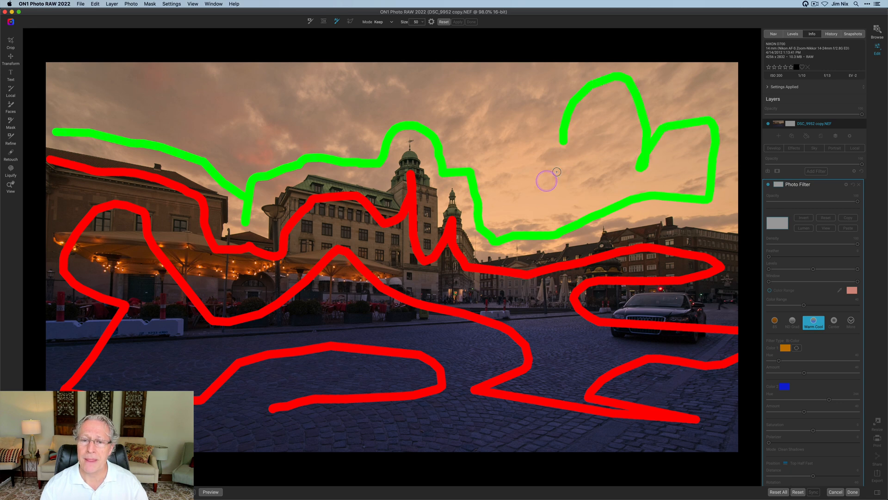
drag(555, 170, 113, 100)
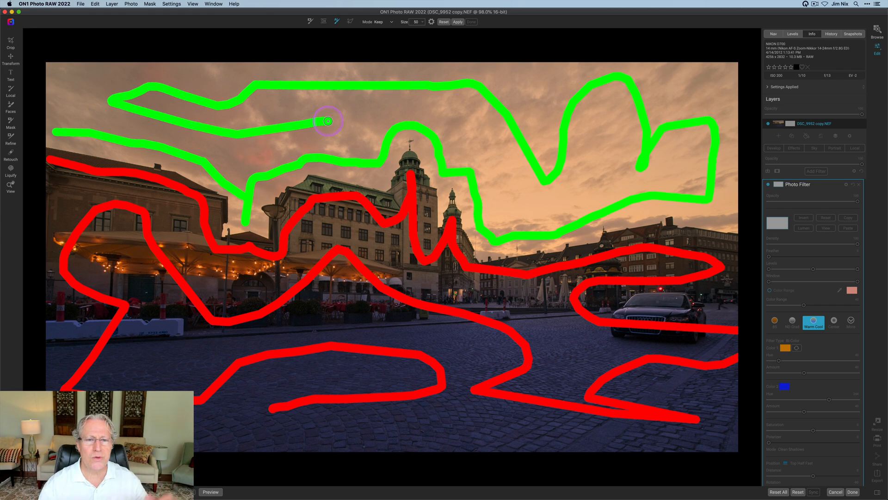
Step: Apply the refined mask, then toggle the warm filter off, on and off again to compare
click(458, 22)
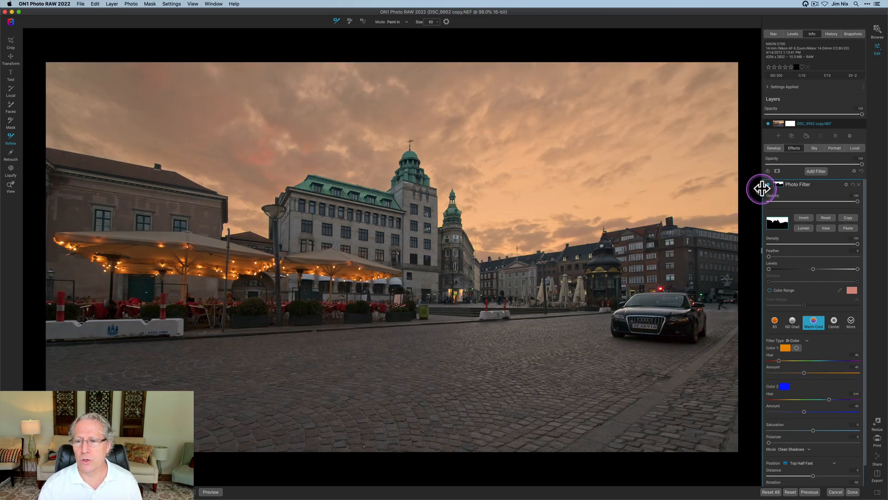
click(770, 184)
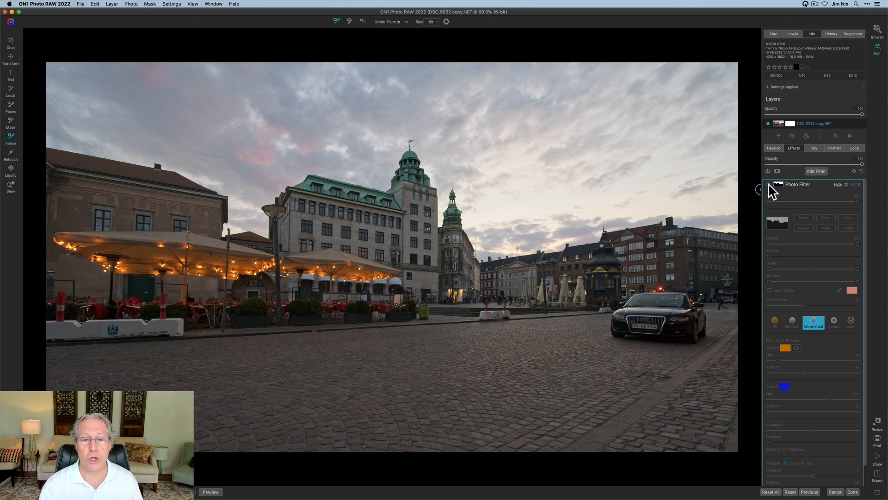
click(768, 184)
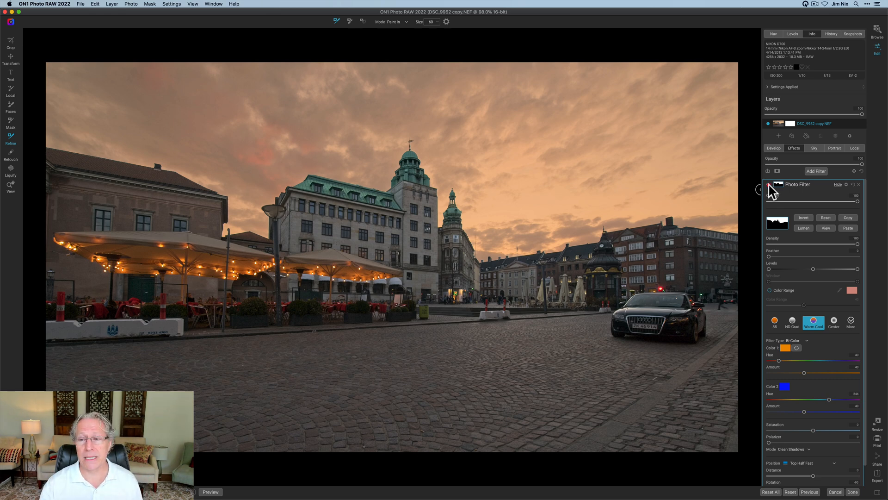
click(767, 184)
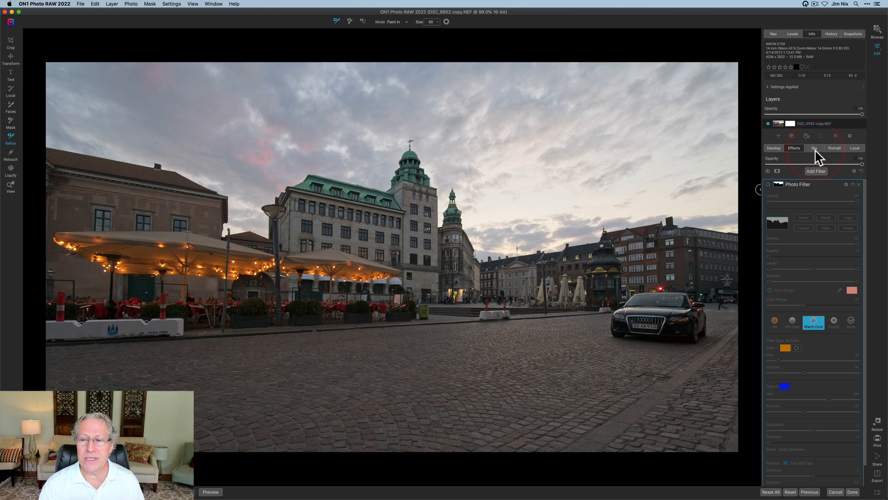
Step: Show the Sky Swap AI mask and push its Levels sliders until the sky reads solid white
click(814, 147)
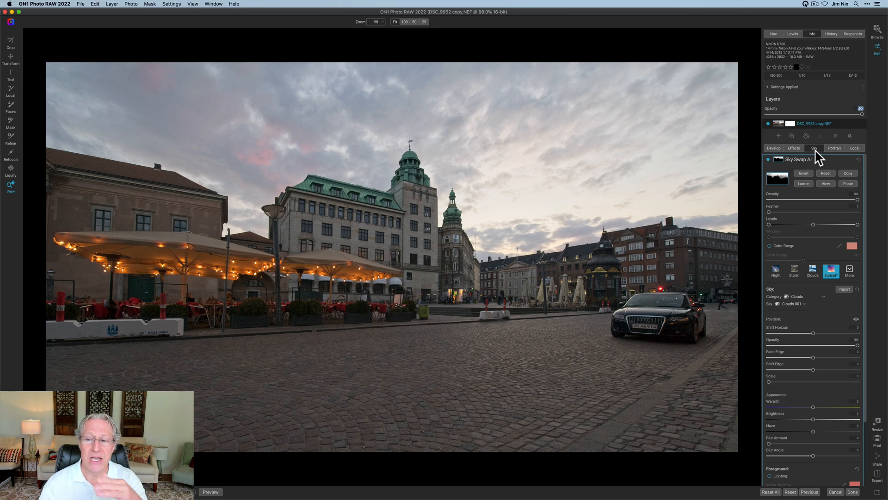
click(825, 184)
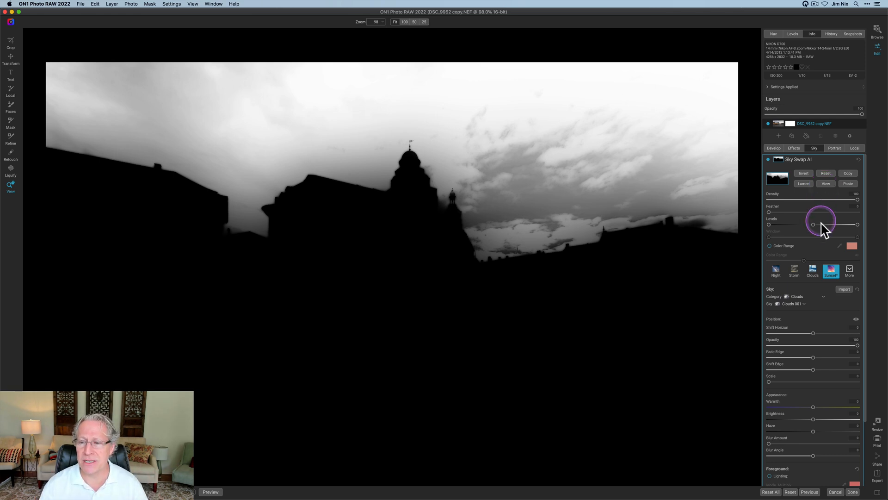
drag(821, 223, 770, 223)
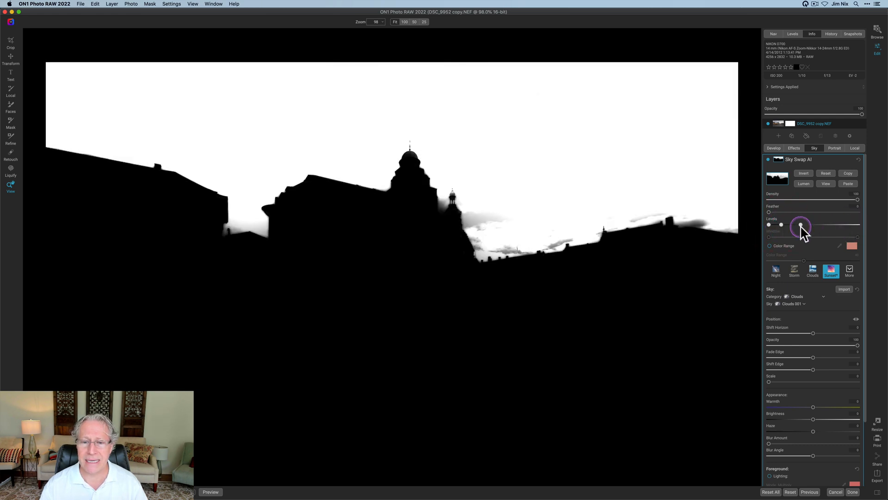
drag(801, 226, 792, 225)
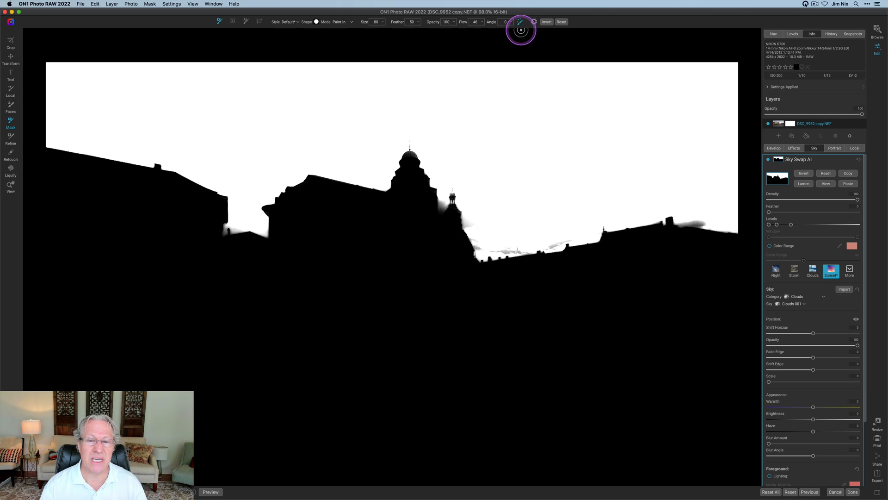
mouse_move(473, 218)
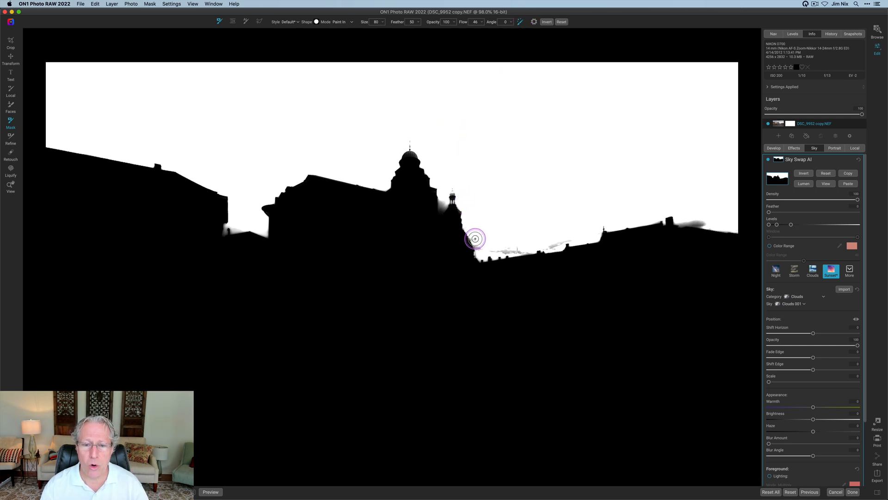
Step: Brush out the gray haze beside the tall tower and along the low right-side rooftops
drag(474, 238, 518, 249)
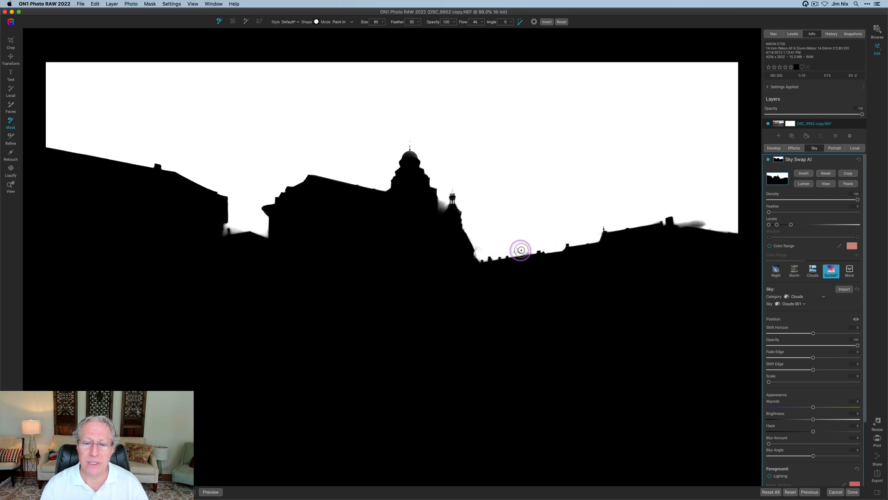
drag(520, 249, 681, 216)
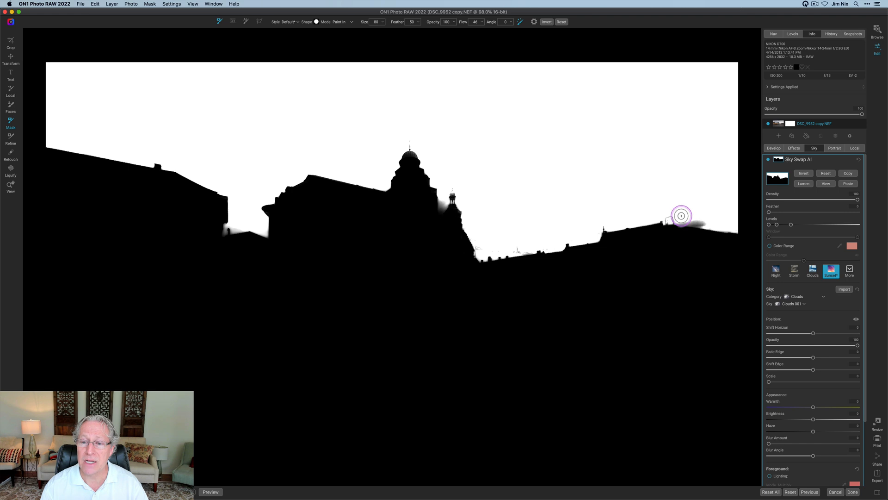
drag(682, 215, 702, 222)
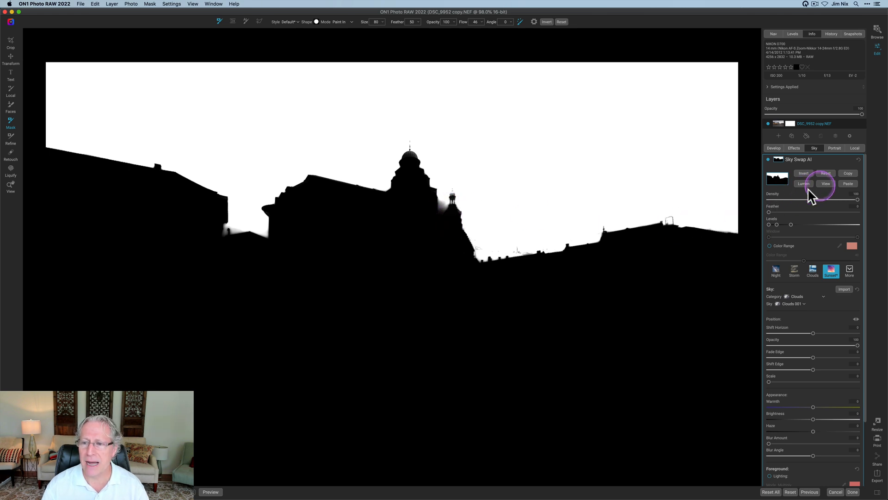
Step: Preview the photo, return to the mask and brush the edge by the central building and left rooftops
click(825, 183)
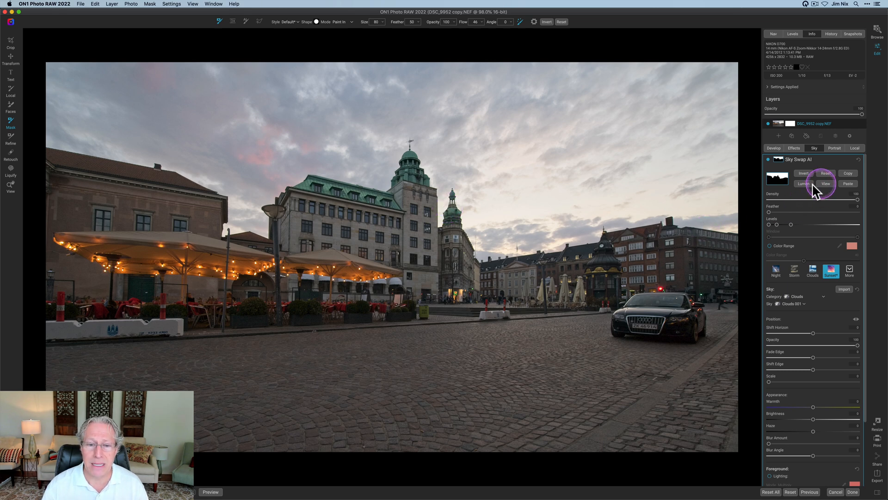
click(826, 183)
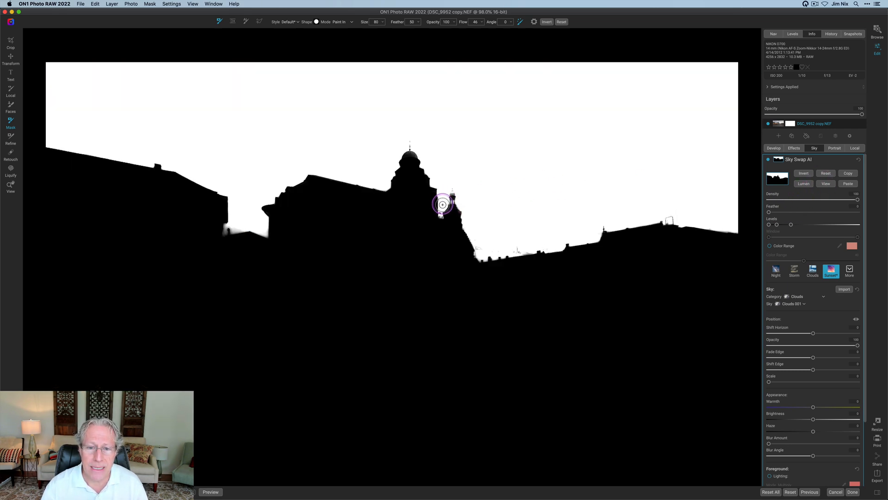
drag(442, 204, 261, 214)
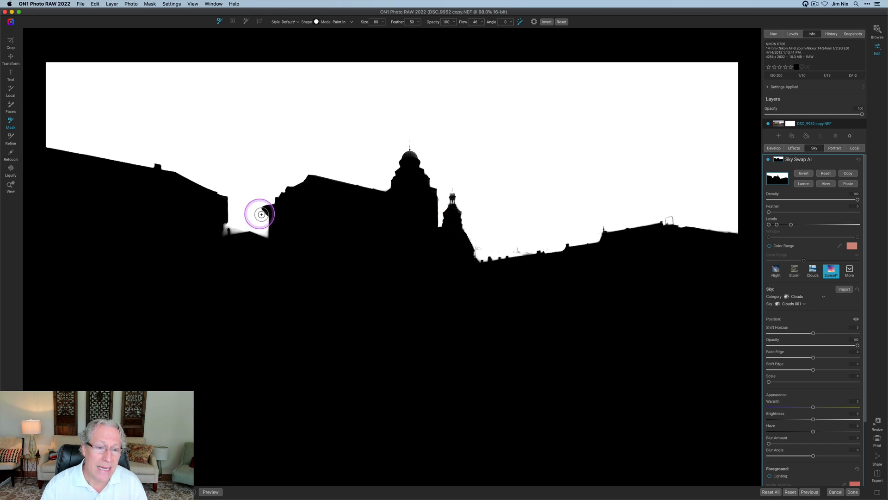
drag(261, 214, 232, 226)
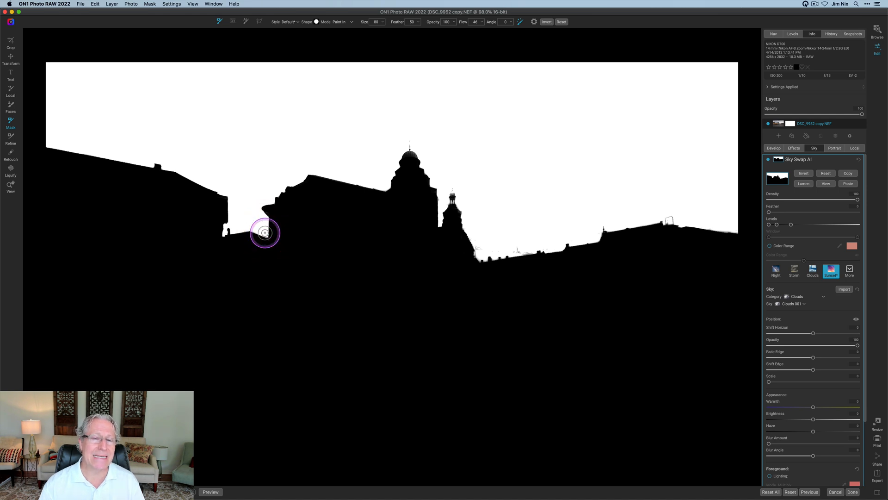
mouse_move(458, 176)
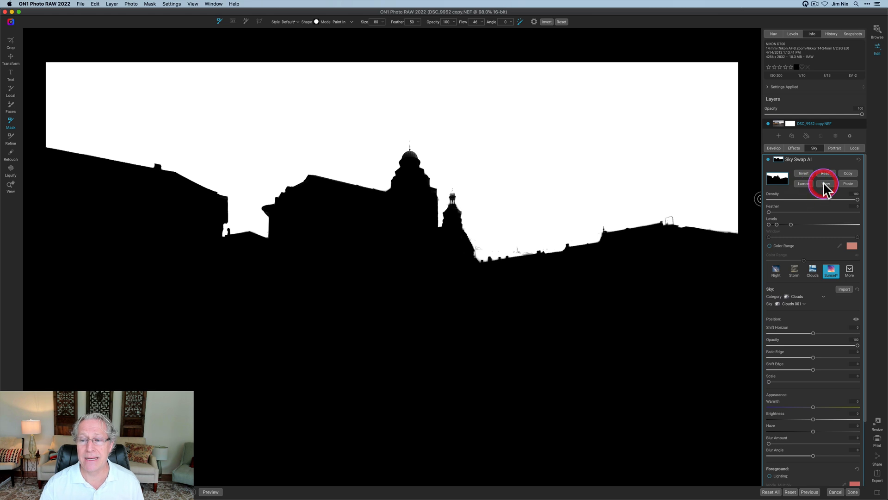
Step: Collapse the first filter, add a new Photo Filter and paste the sky mask into it
click(825, 183)
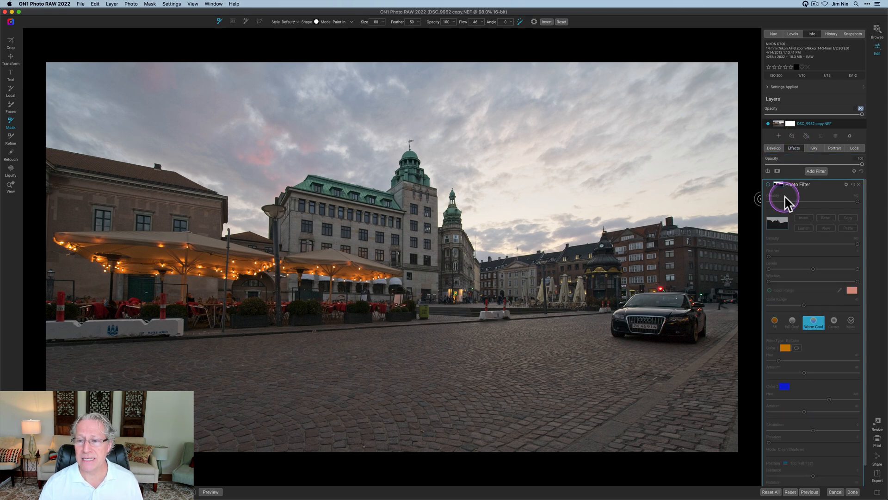
click(767, 184)
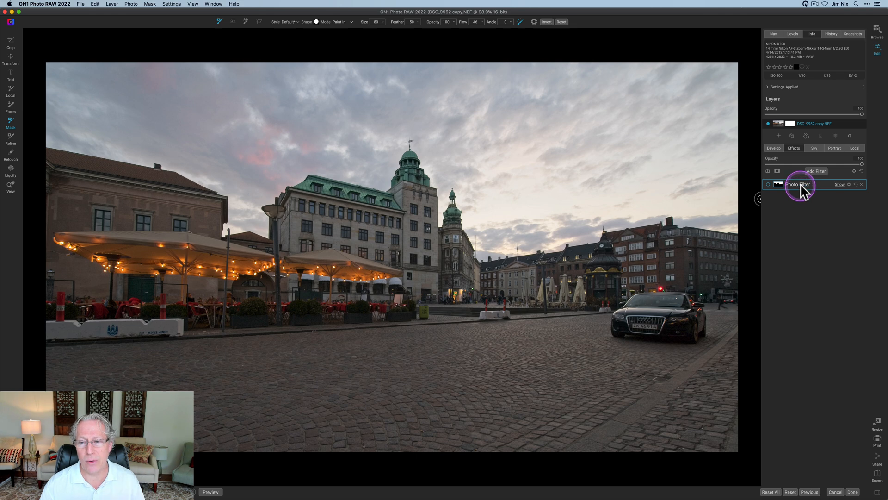
click(816, 171)
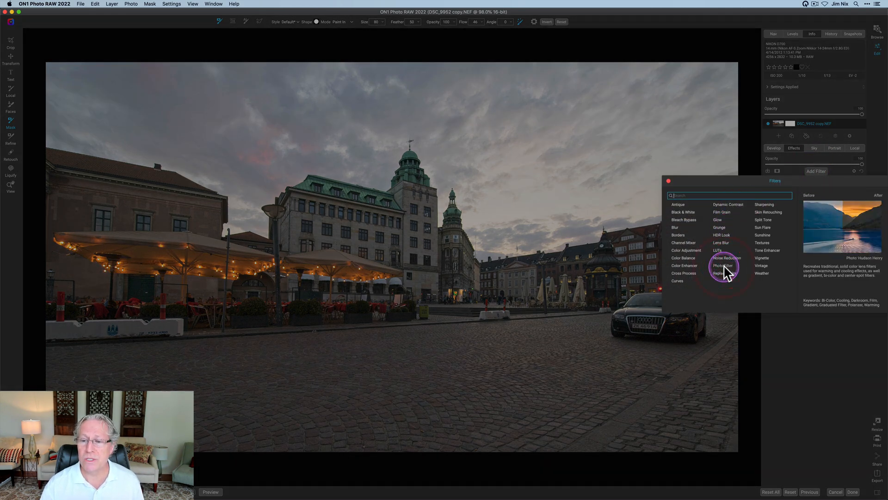
click(722, 265)
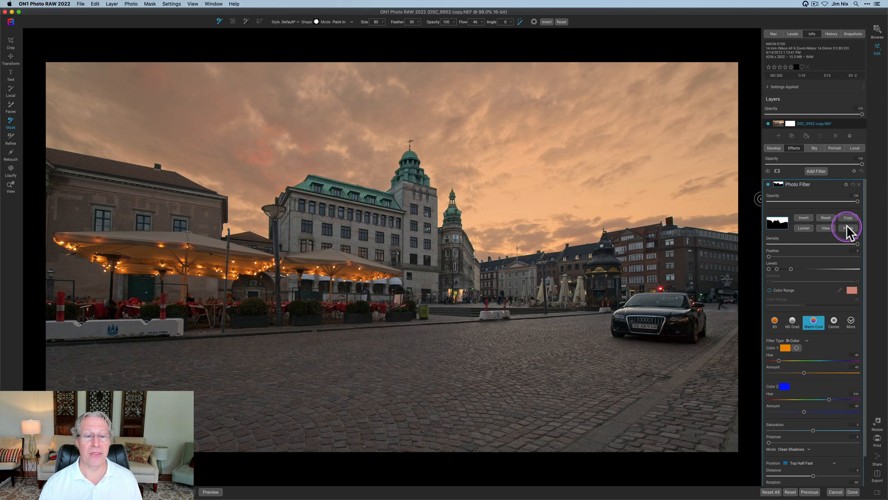
click(848, 218)
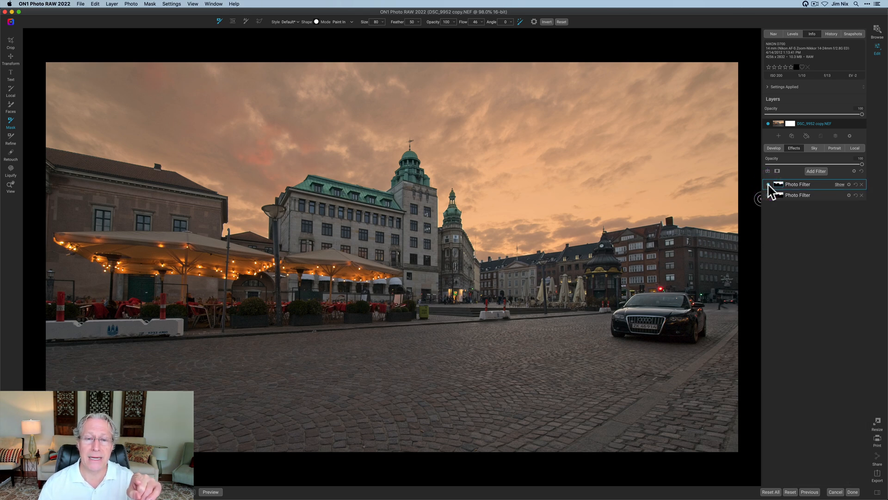
click(766, 195)
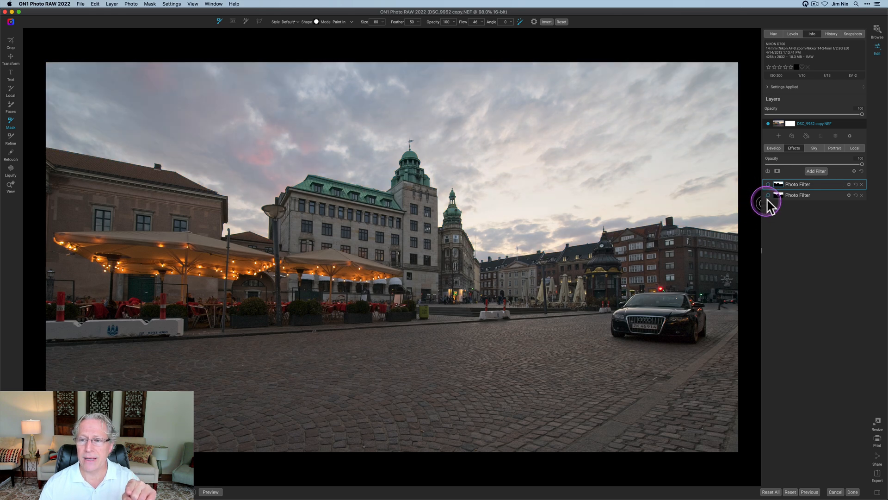
click(768, 196)
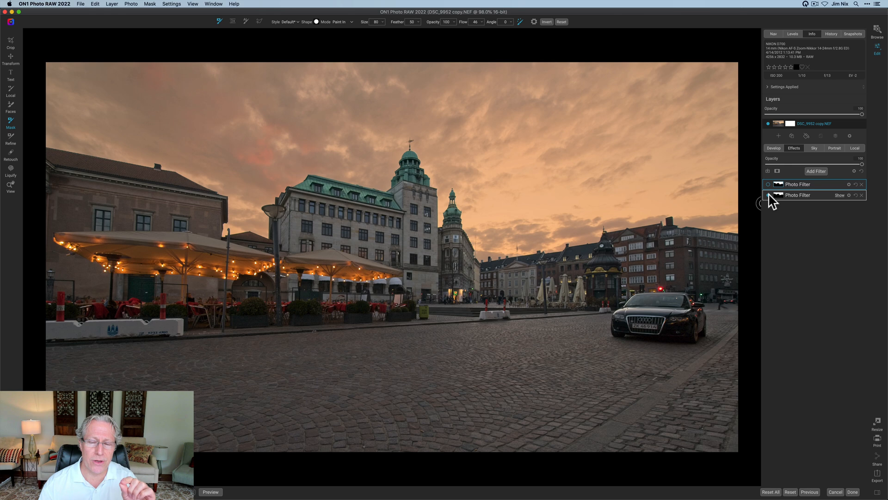
click(768, 184)
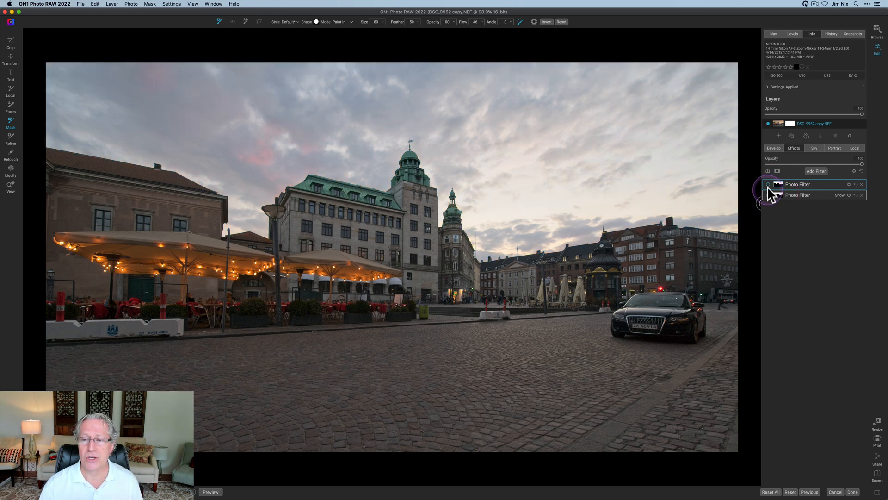
click(768, 184)
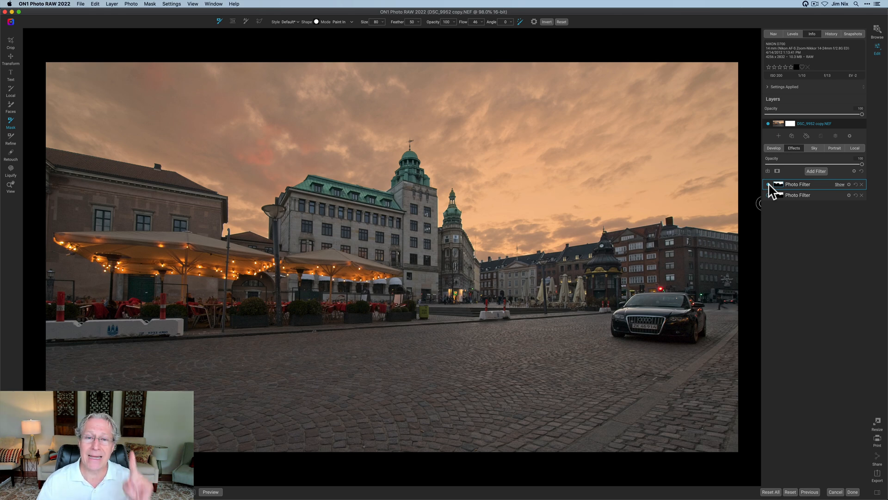
Step: Add a Tone Enhancer filter masked to the buildings and square, then return to the photo view
click(816, 171)
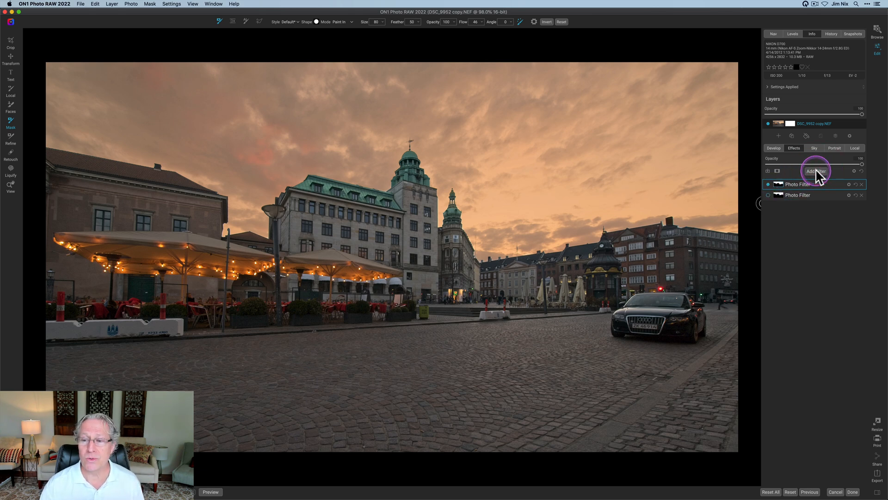
click(816, 171)
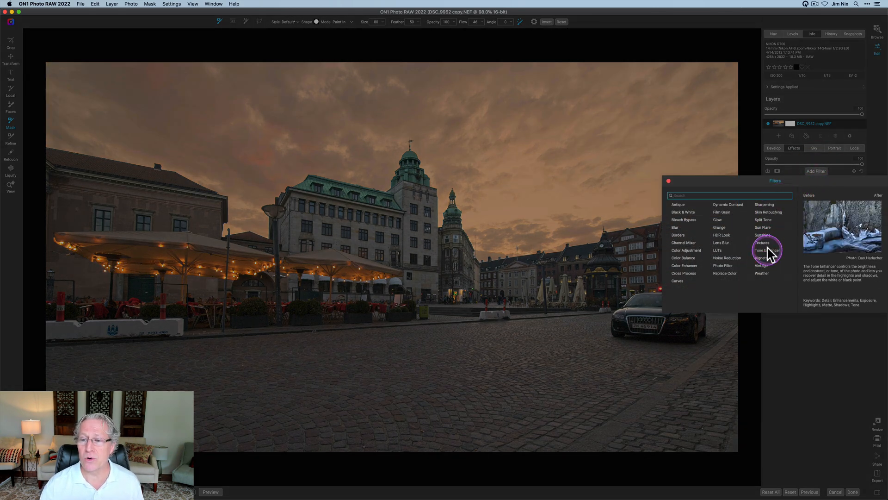
click(766, 249)
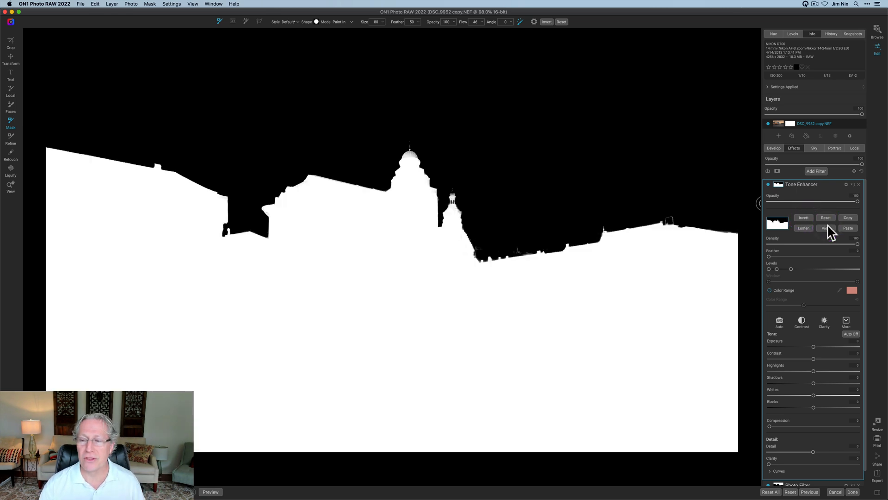
click(825, 228)
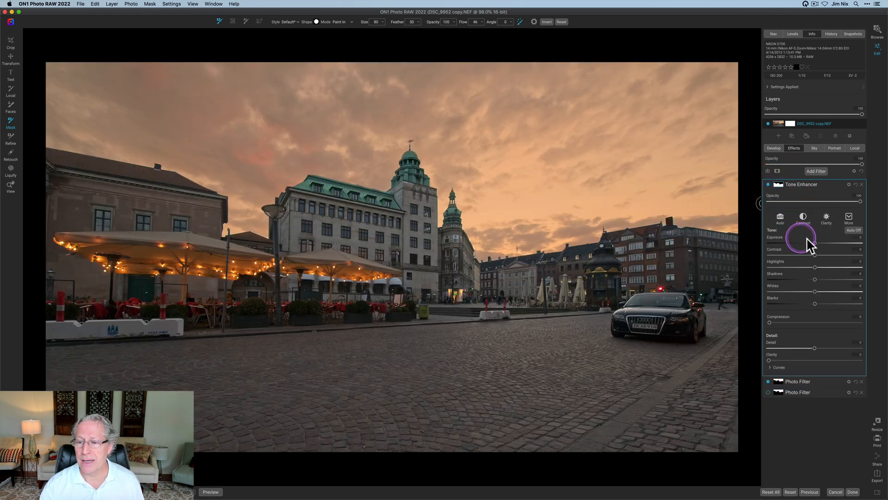
Step: Raise the Tone Enhancer Exposure to about 1.00 to brighten the foreground
drag(799, 240, 824, 243)
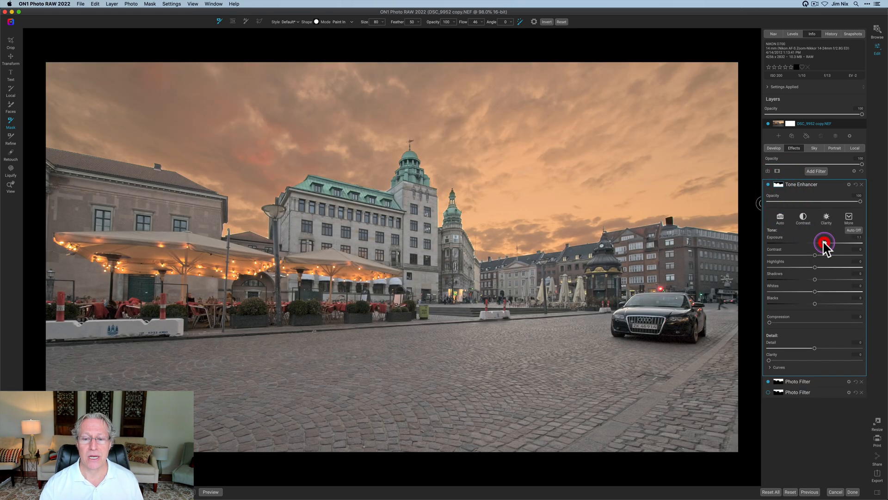
drag(824, 242, 824, 246)
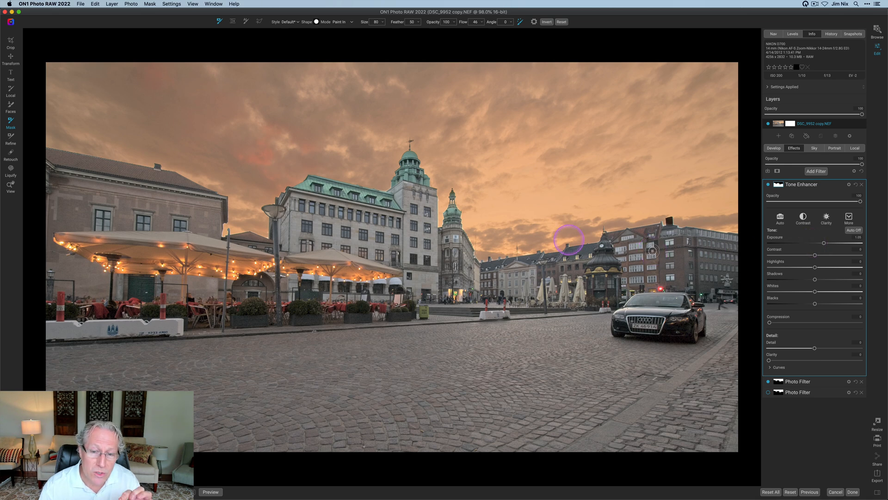
mouse_move(467, 237)
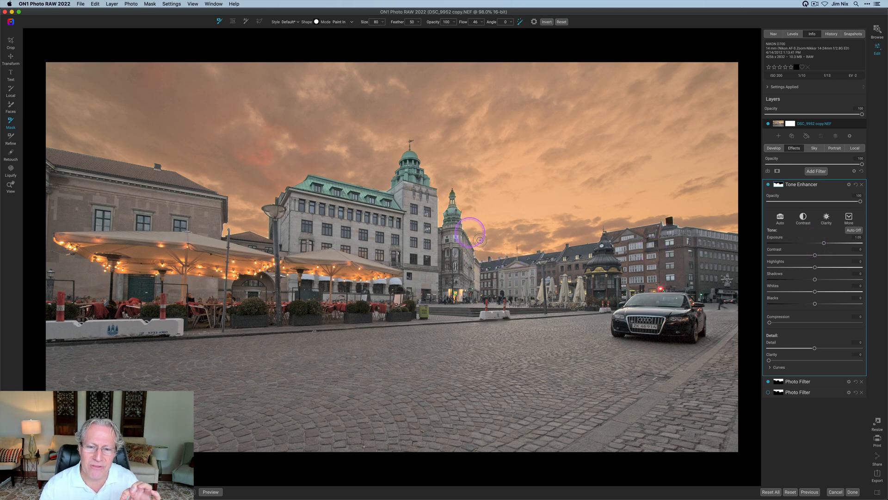
mouse_move(365, 209)
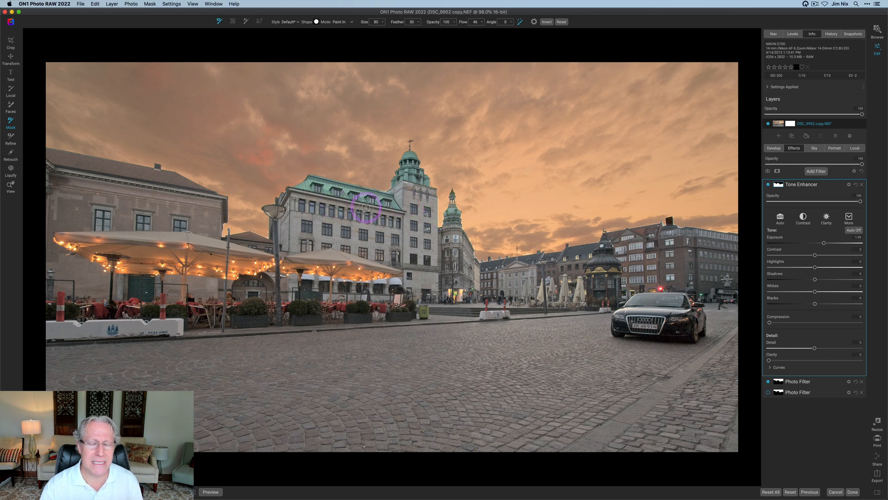
mouse_move(725, 212)
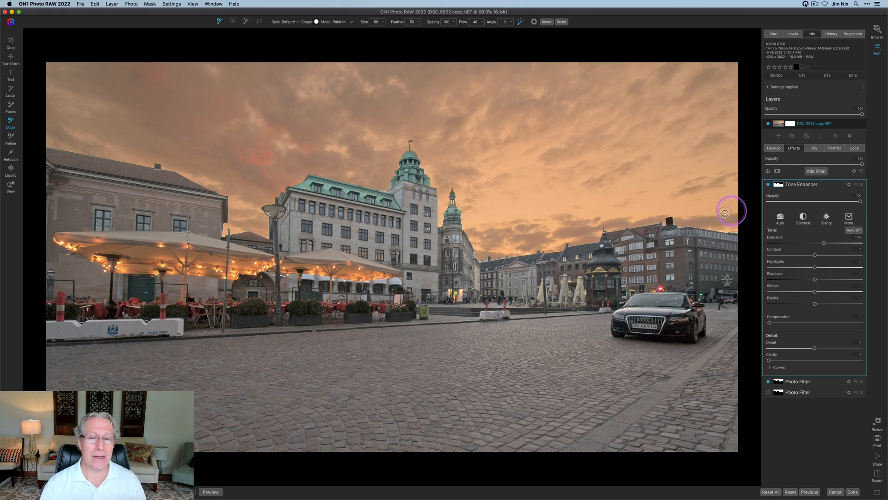